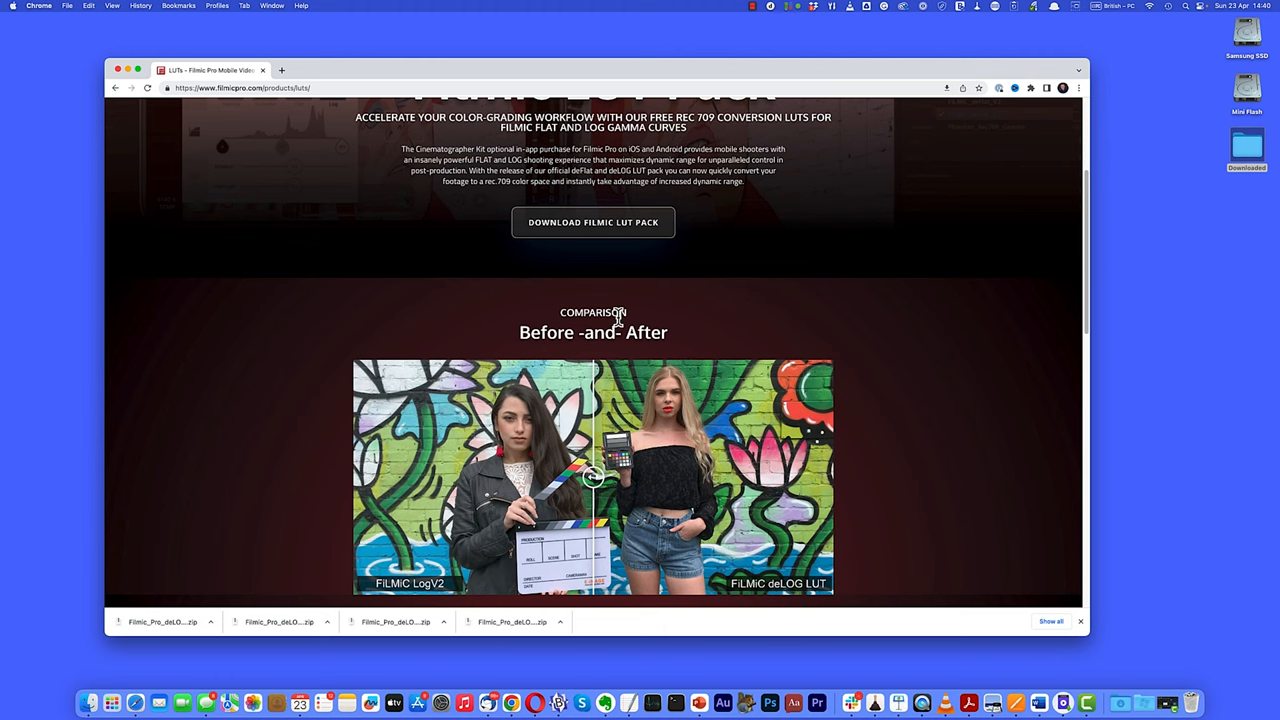
mouse_move(593, 222)
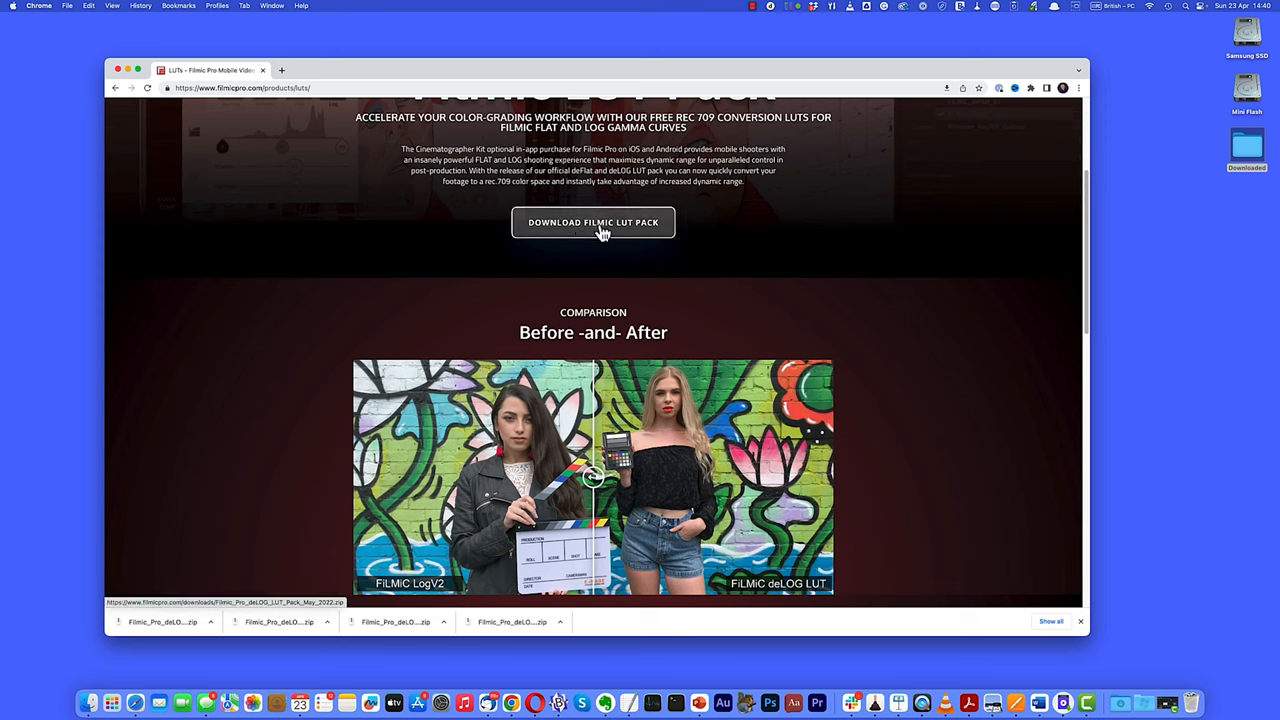
- Download the FiLMiC deLOG LUT pack zip from the FiLMiC Pro LUTs page
click(592, 222)
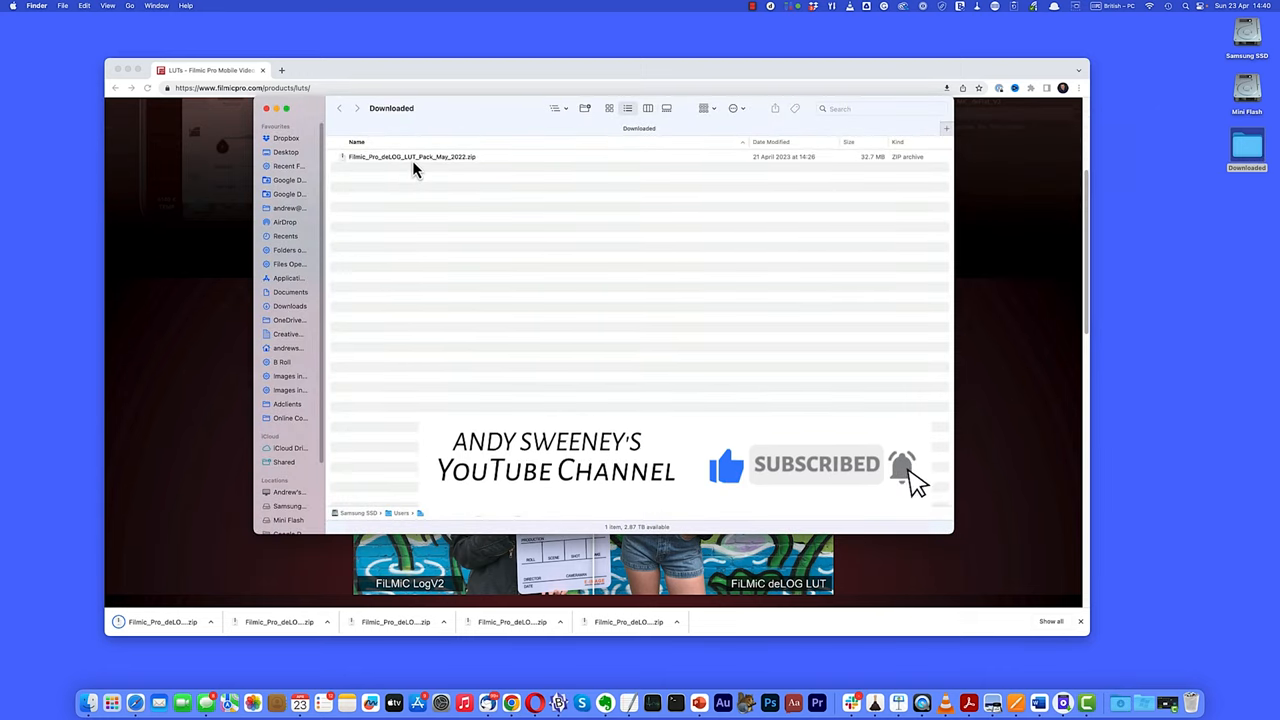
- Extract Filmic_Pro_deLOG_LUT_Pack_May_2022.zip in the Downloaded folder
double_click(410, 156)
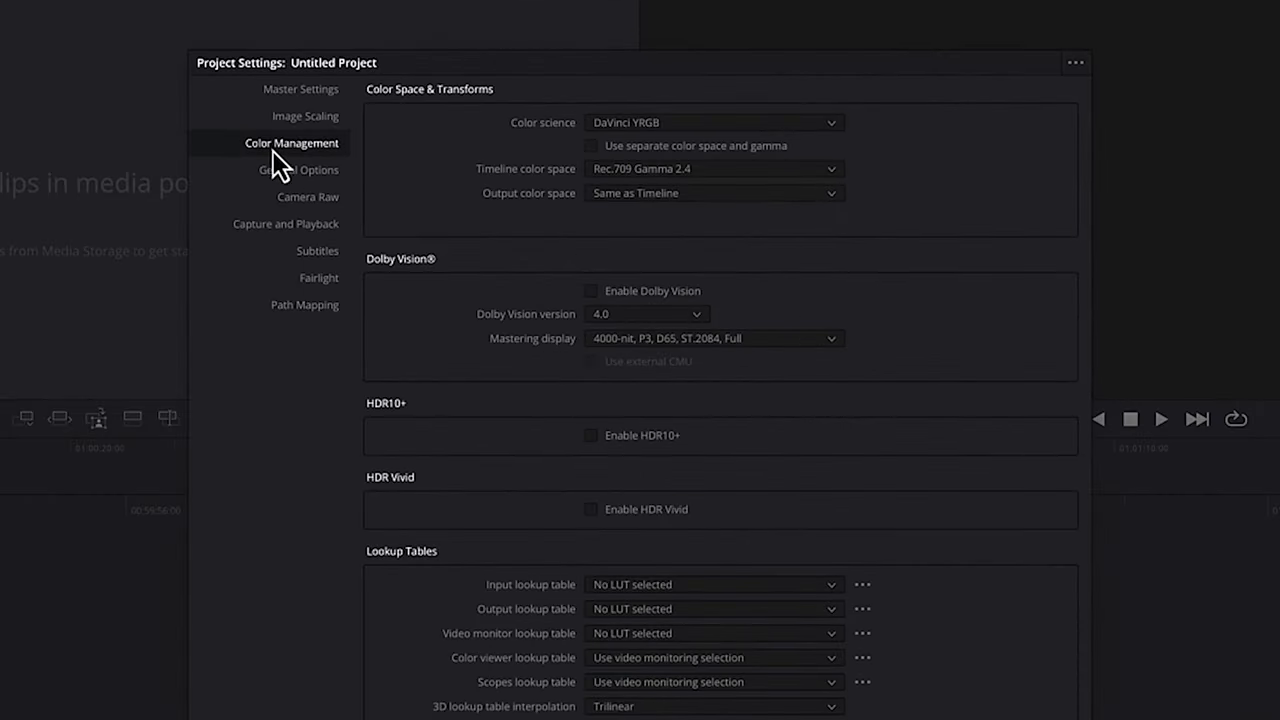
mouse_move(297, 172)
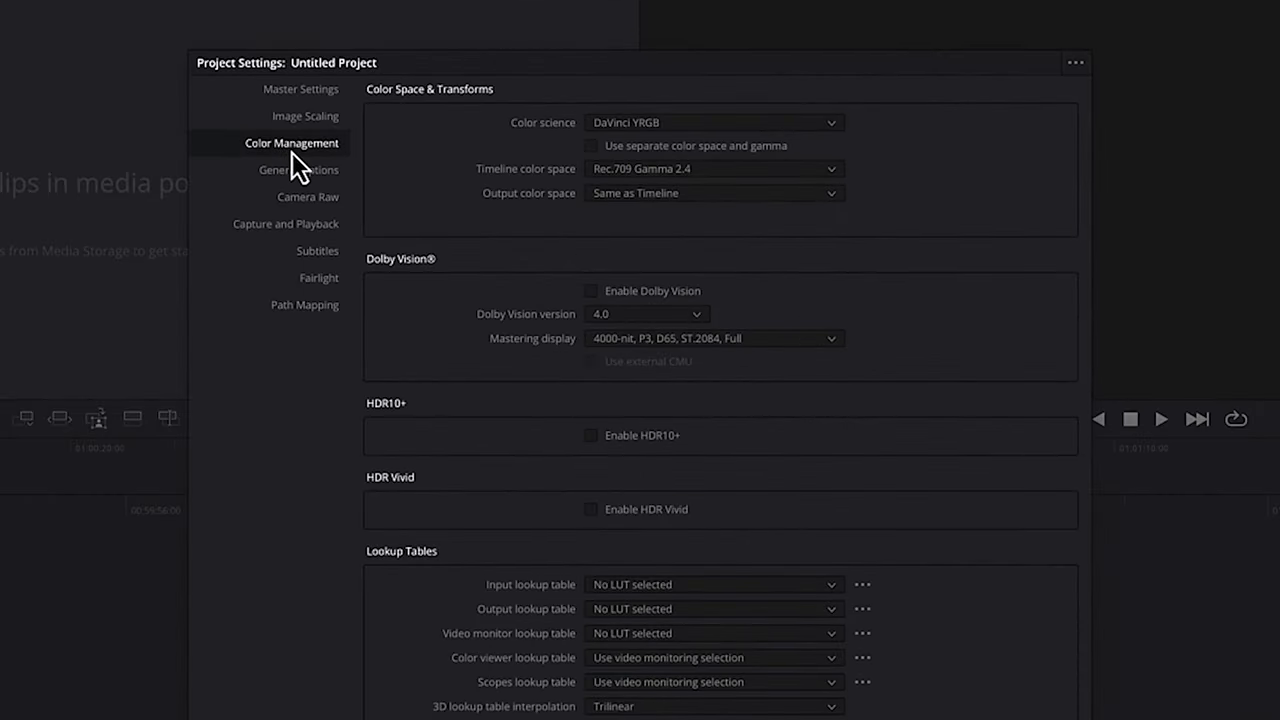
- Put the FiLMiC deLOG pack into Resolve's LUT folder, then quit Resolve to load it
scroll(down, 3)
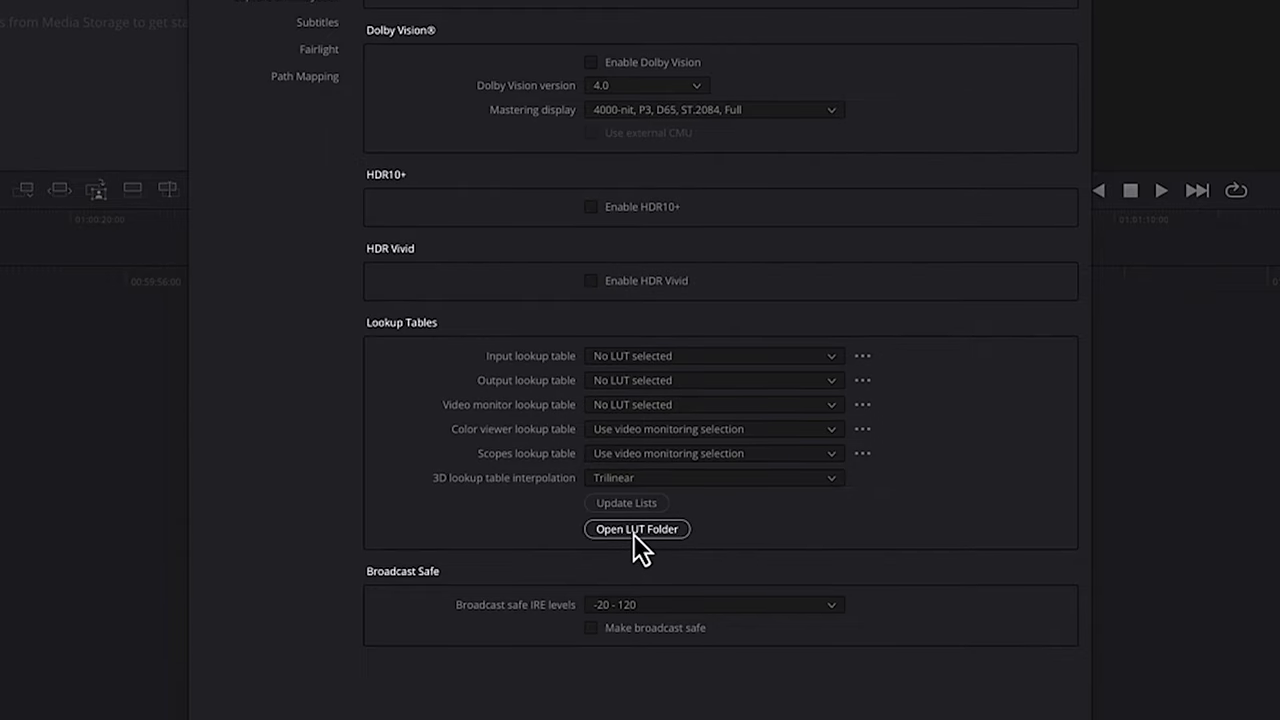
click(636, 529)
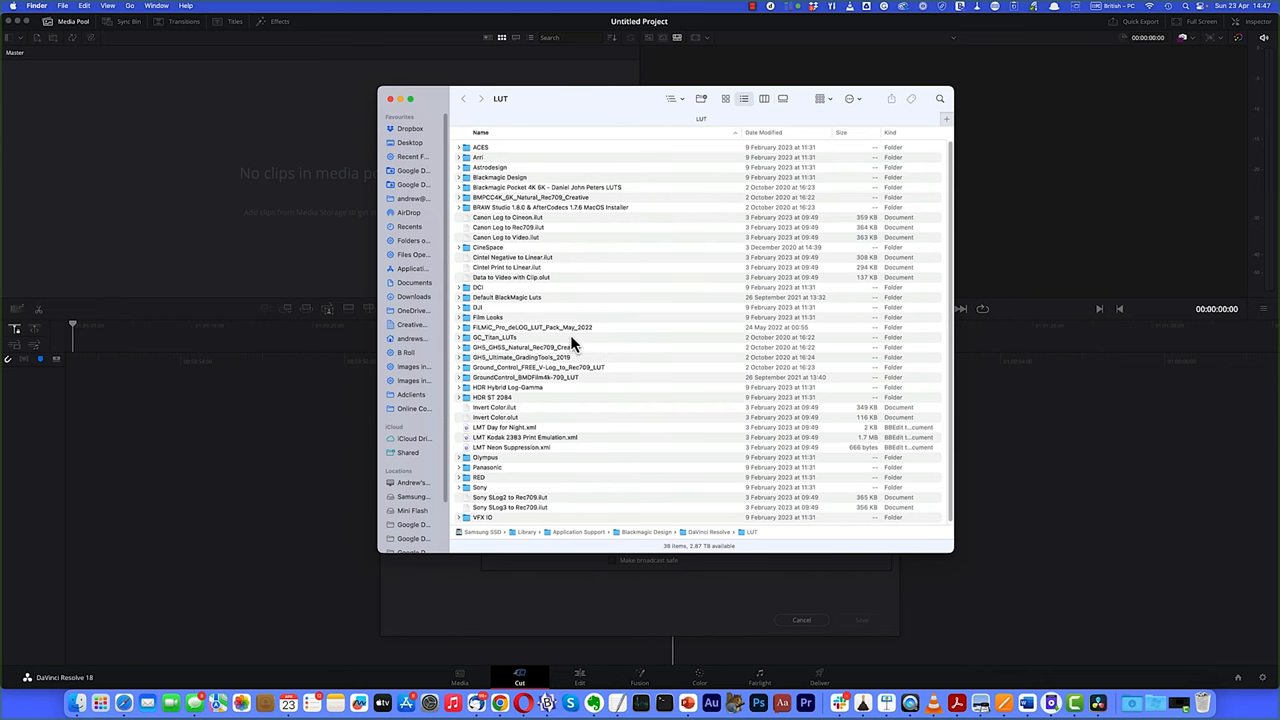
click(532, 327)
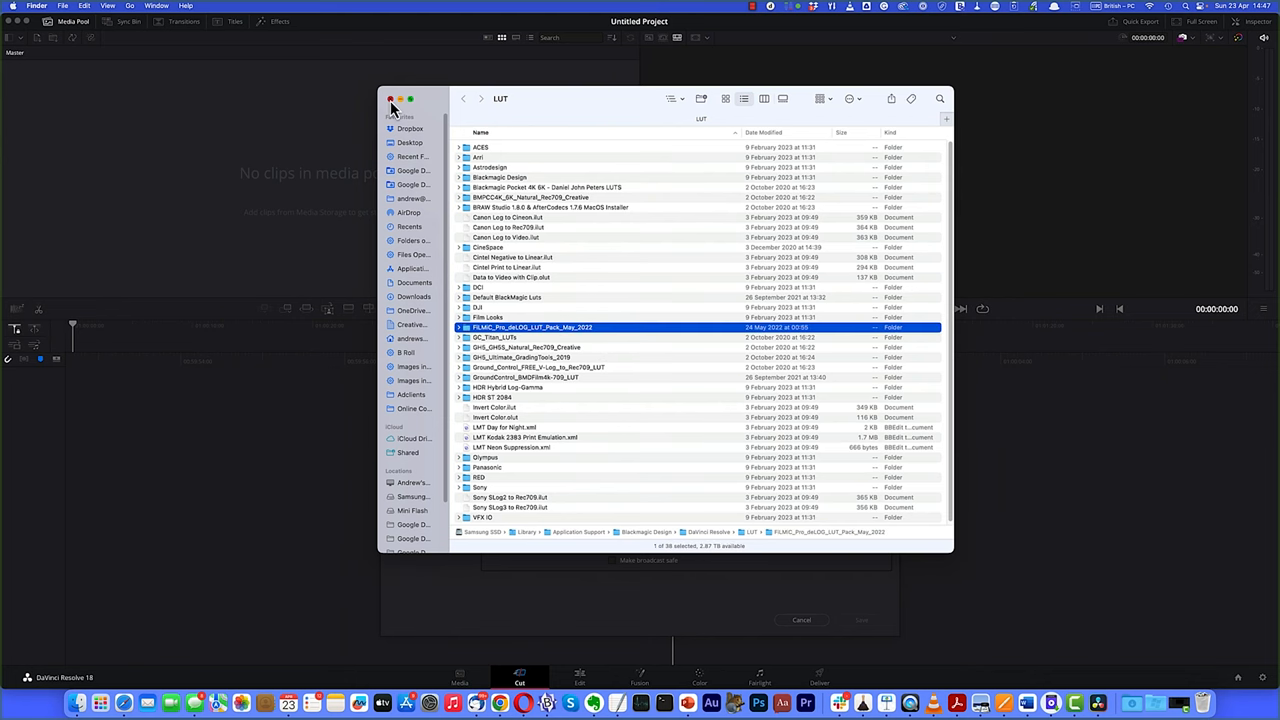
click(801, 620)
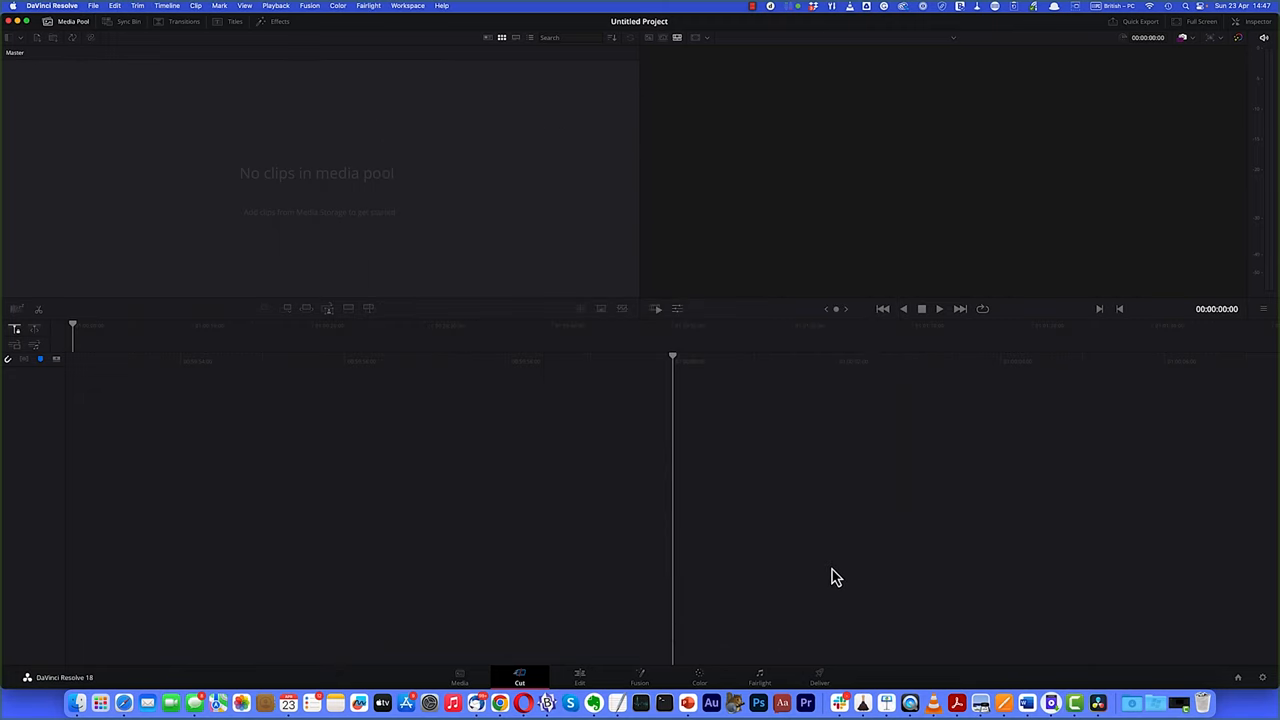
mouse_move(42, 14)
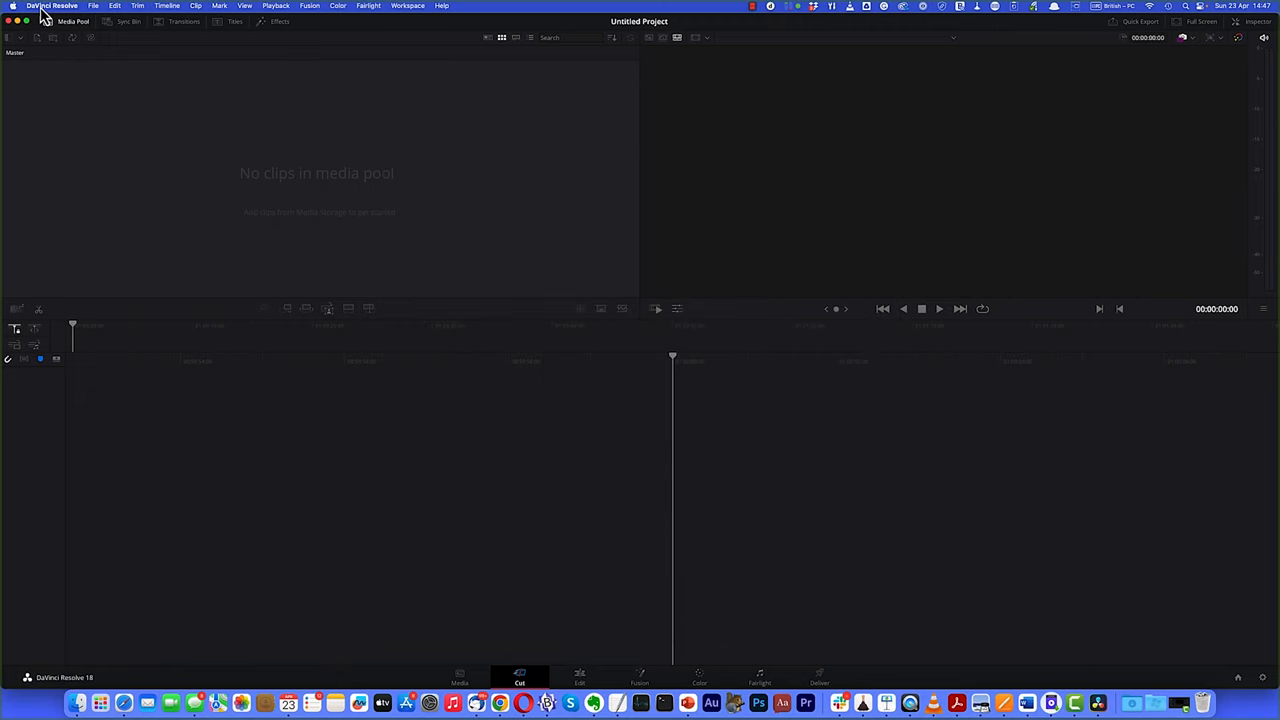
click(52, 6)
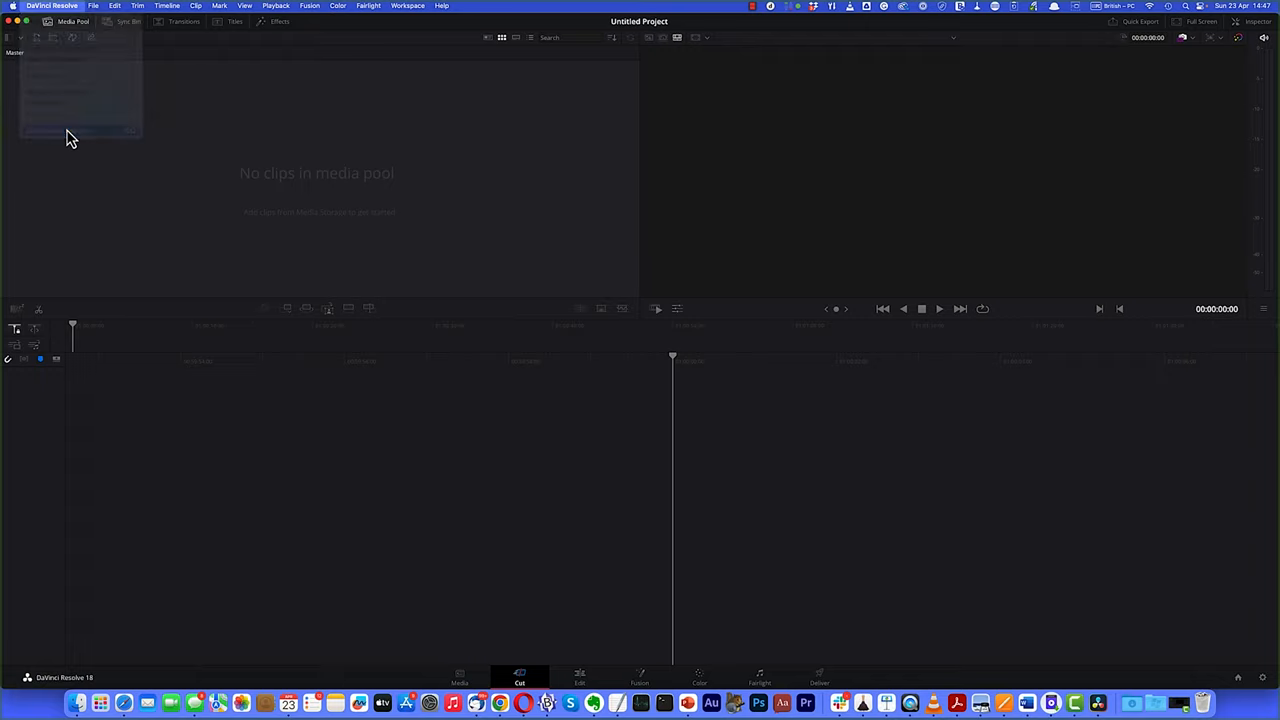
click(579, 678)
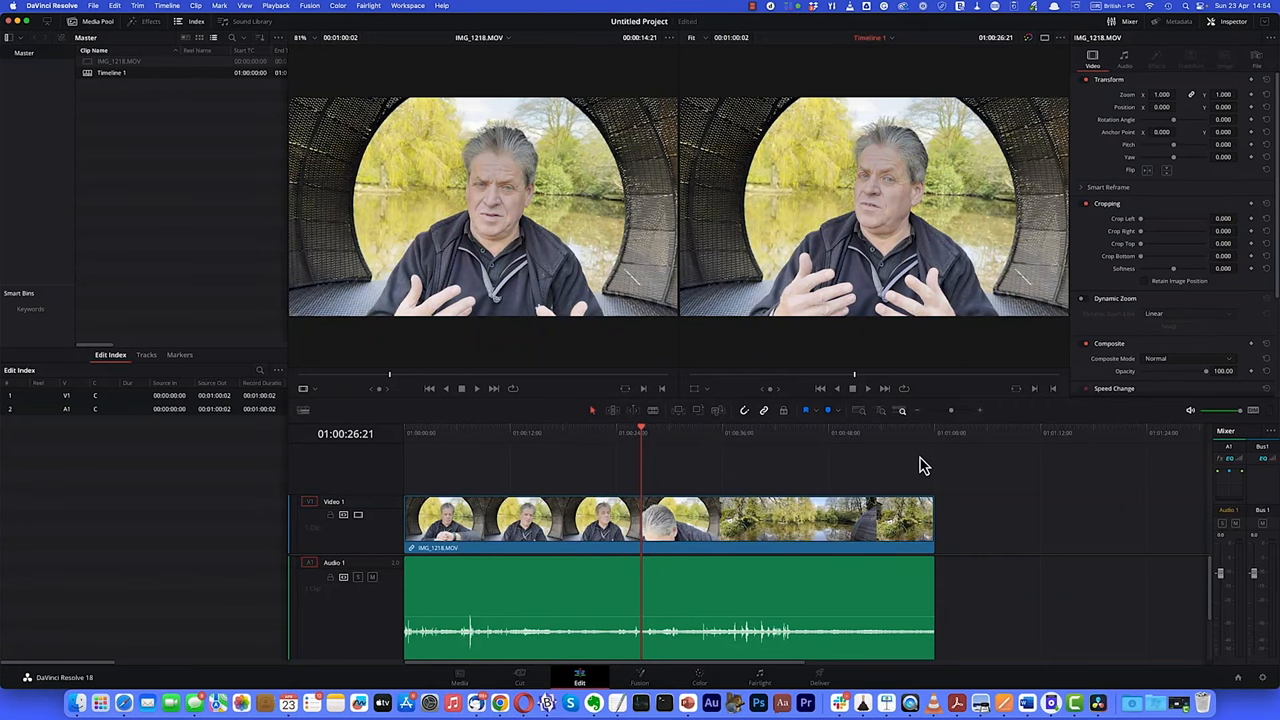
mouse_move(1023, 499)
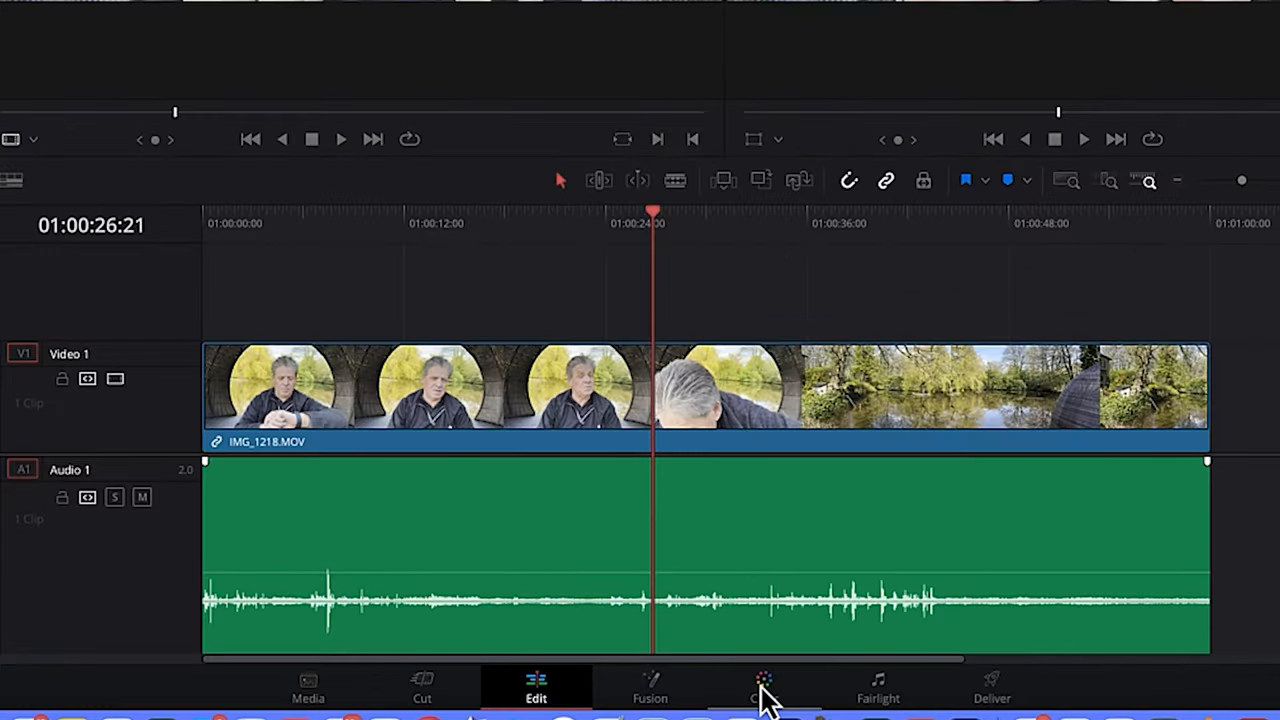
- Switch to the Color page with IMG_1218.MOV loaded for grading
click(699, 685)
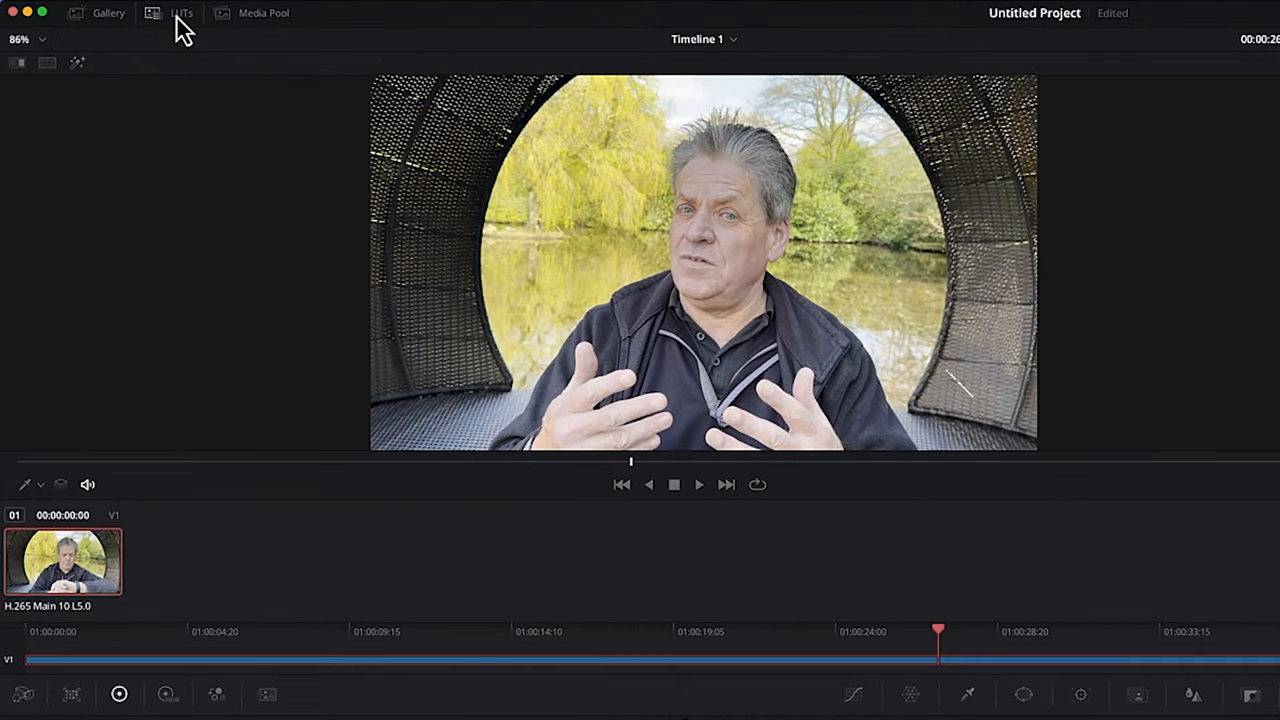
- Open the LUT browser to show the FiLMiC deHLG and deLog V3 LUTs
click(181, 12)
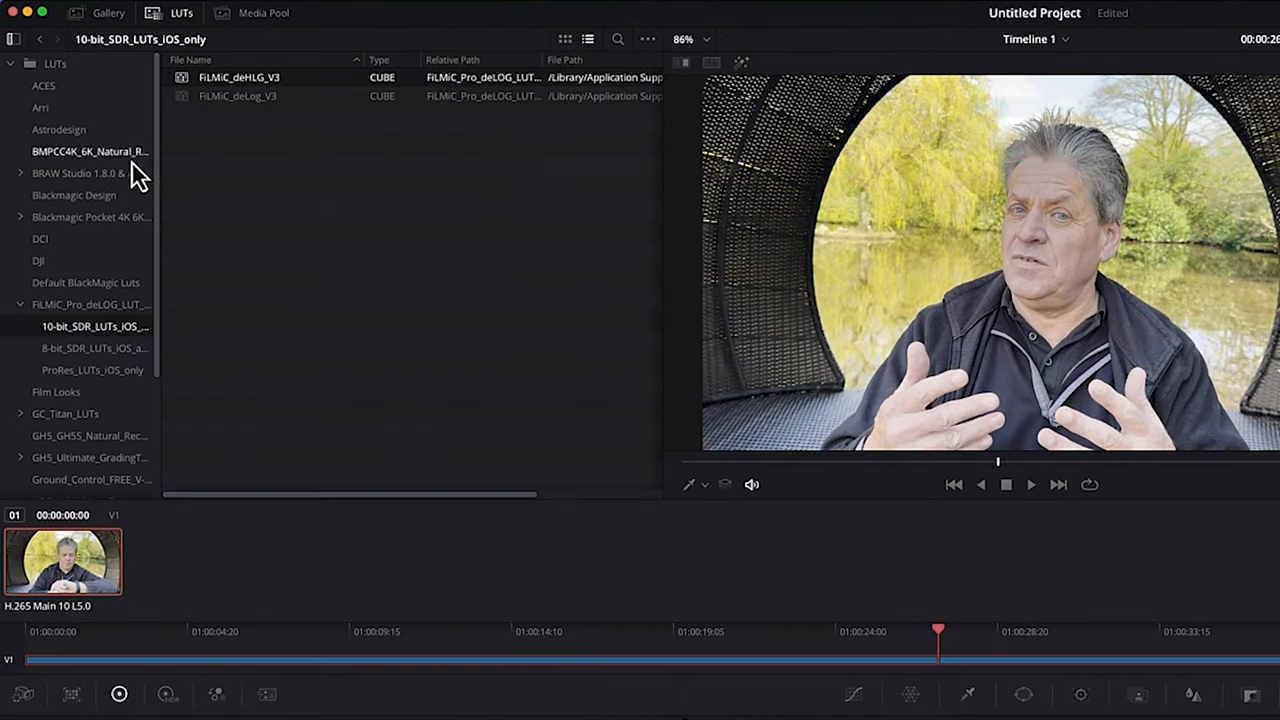
mouse_move(145, 310)
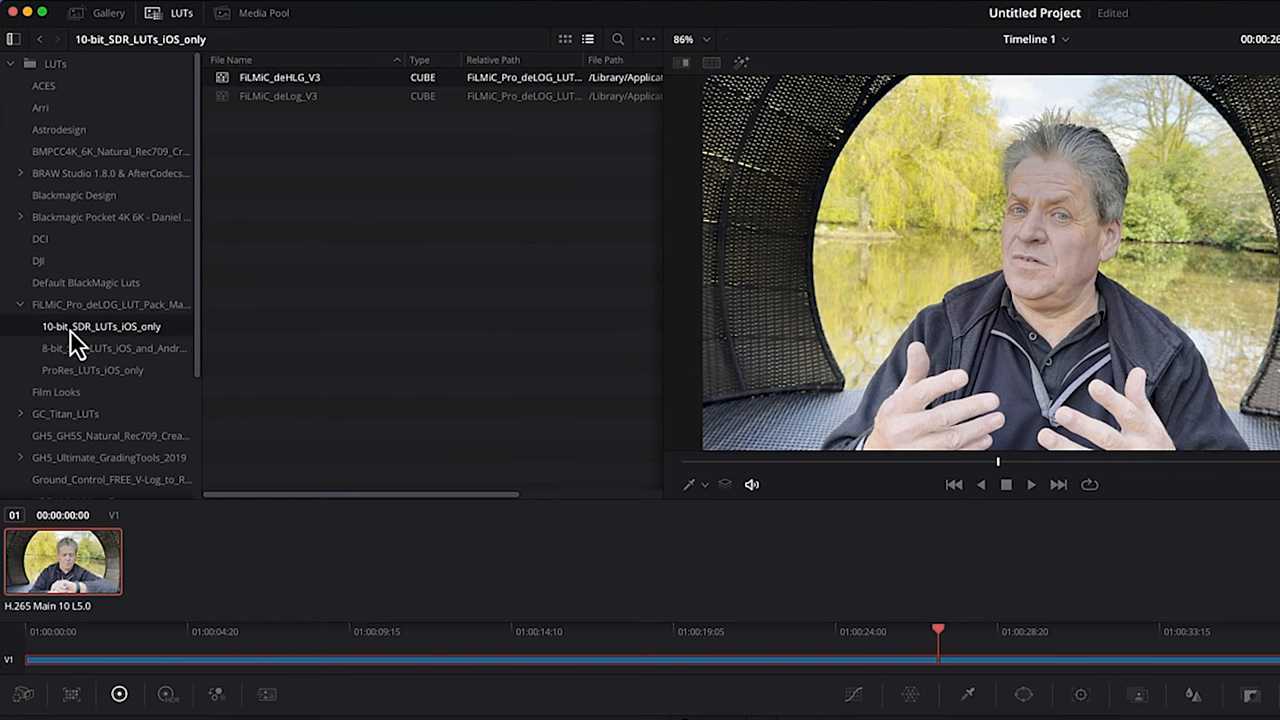
mouse_move(278, 160)
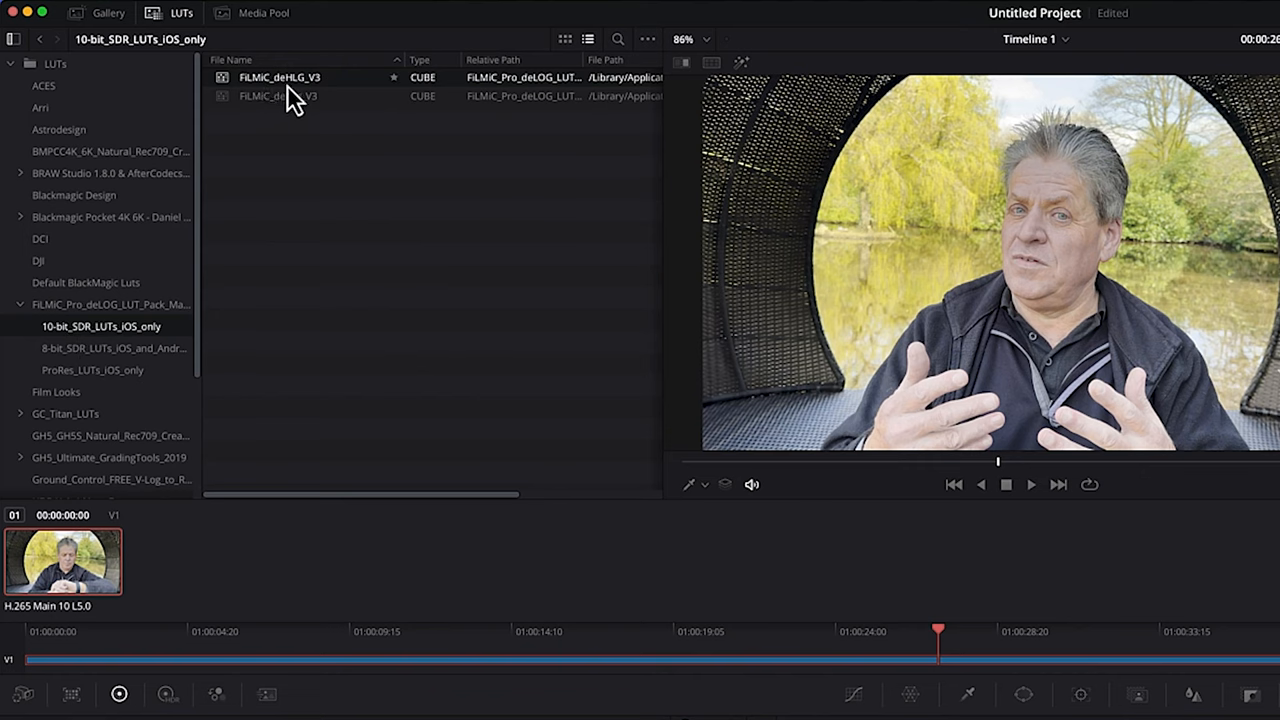
mouse_move(310, 98)
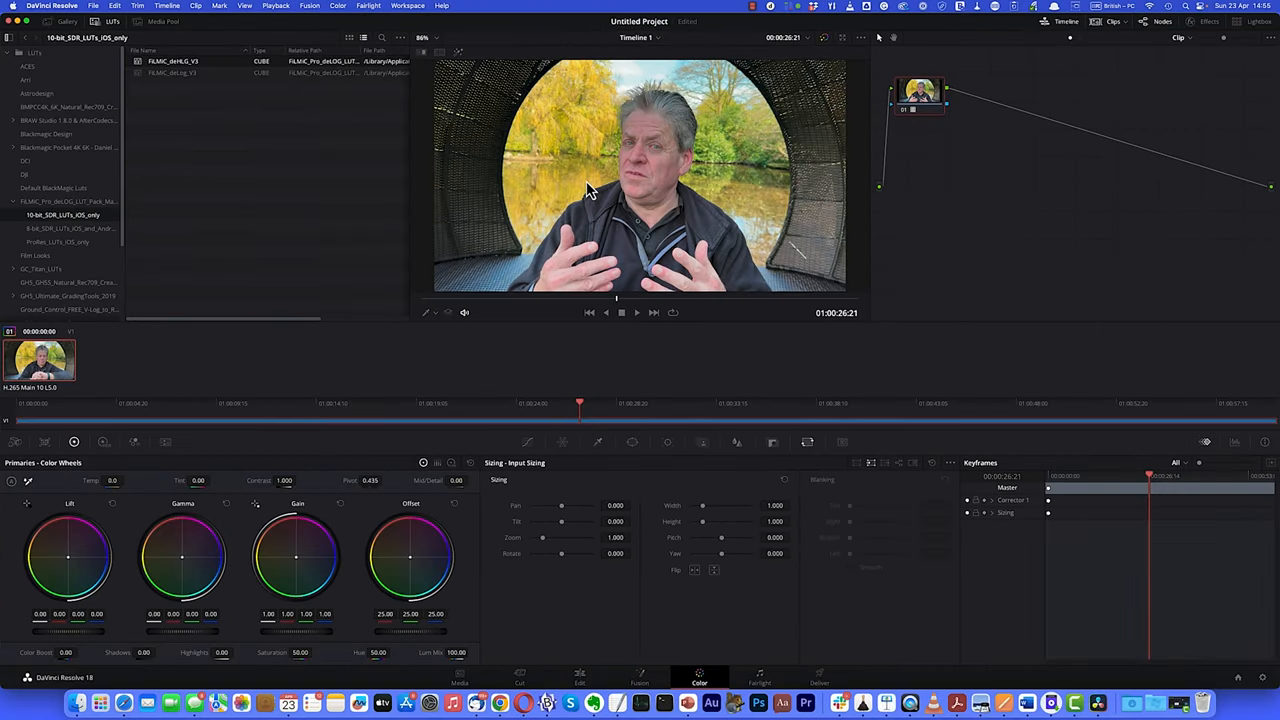
mouse_move(773, 445)
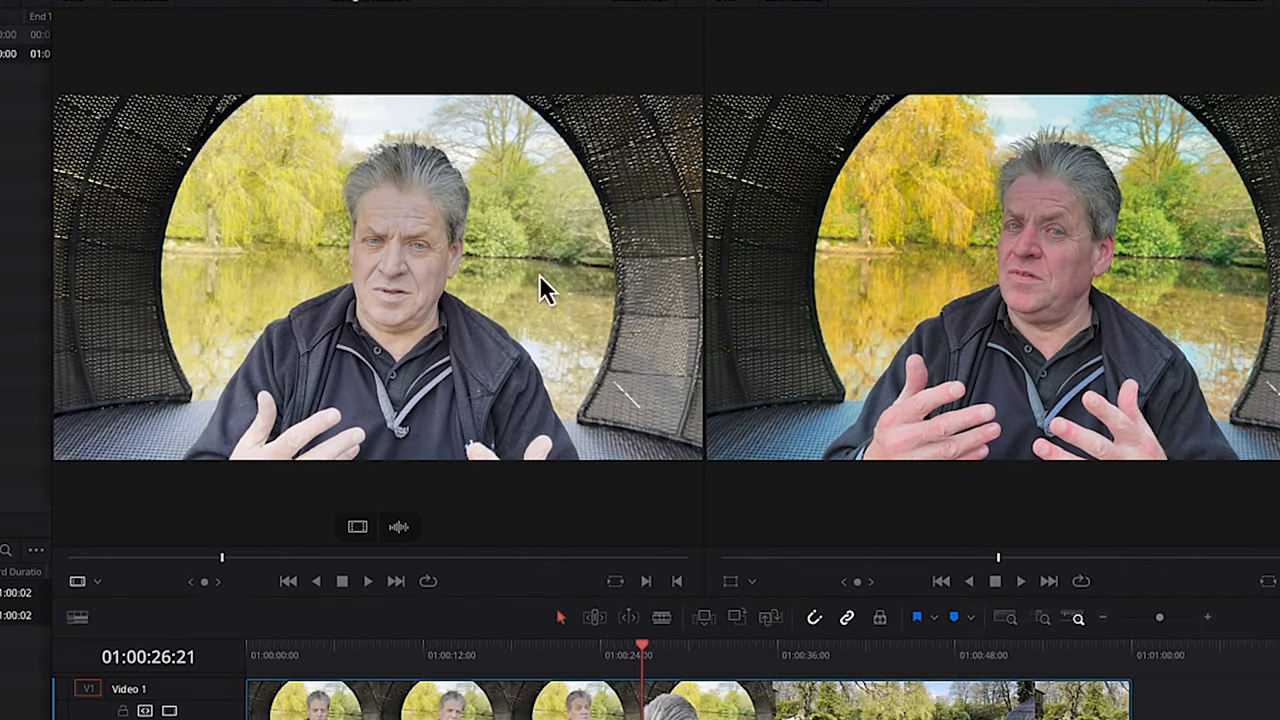
mouse_move(1090, 295)
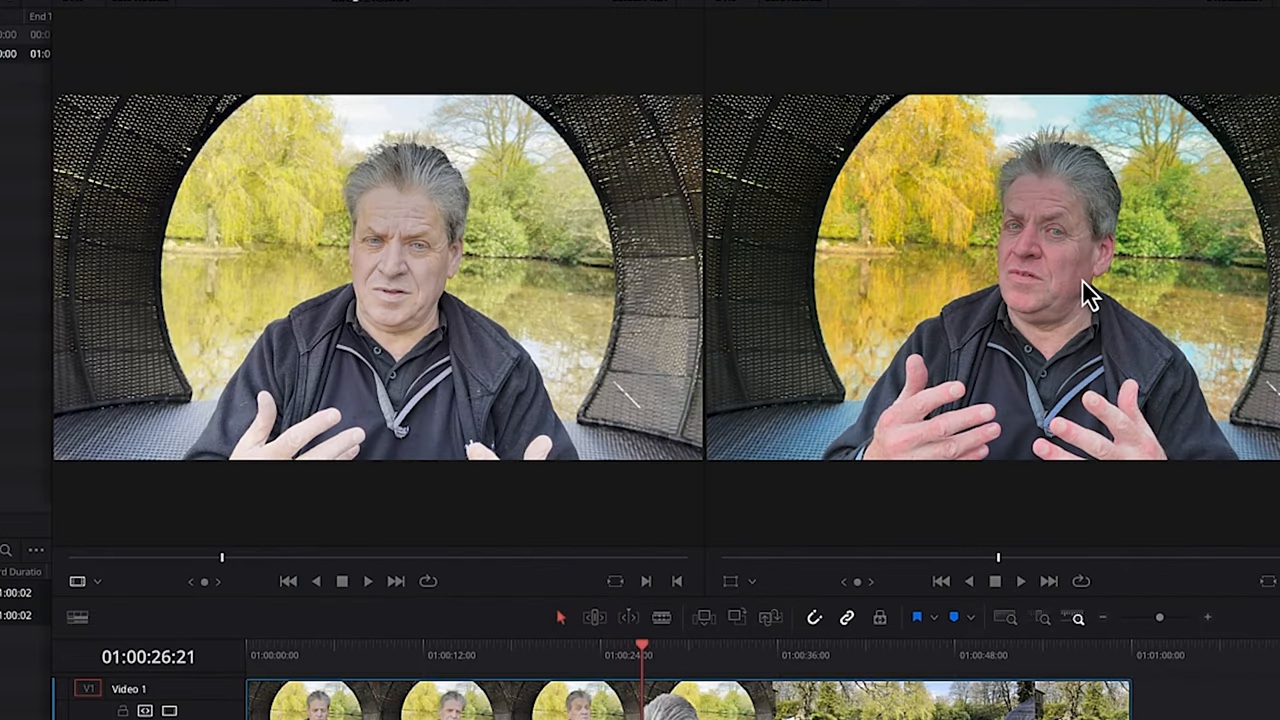